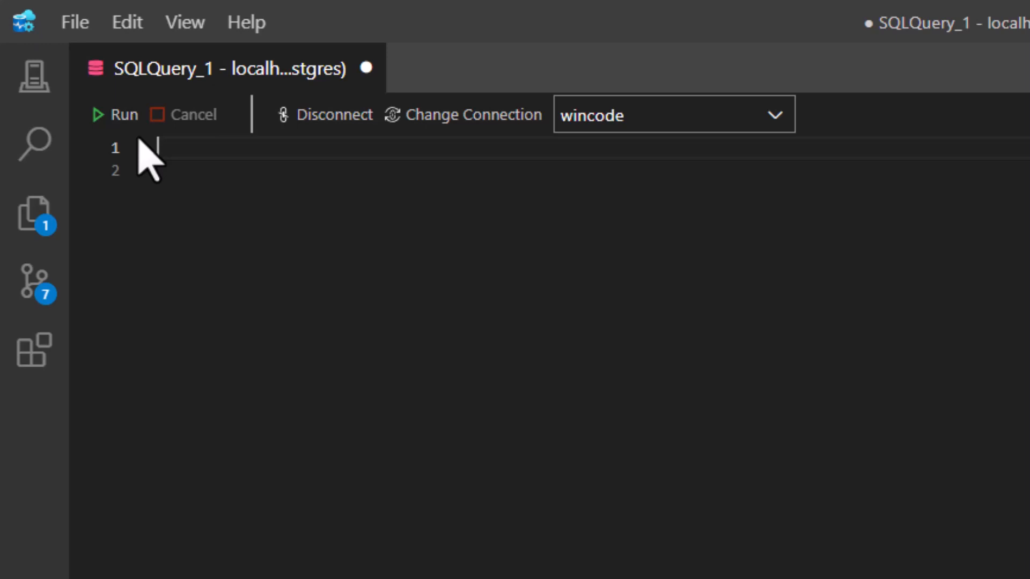
# Step: Type the query 'select * from Students' into the editor
pyautogui.write('select * from Stud')
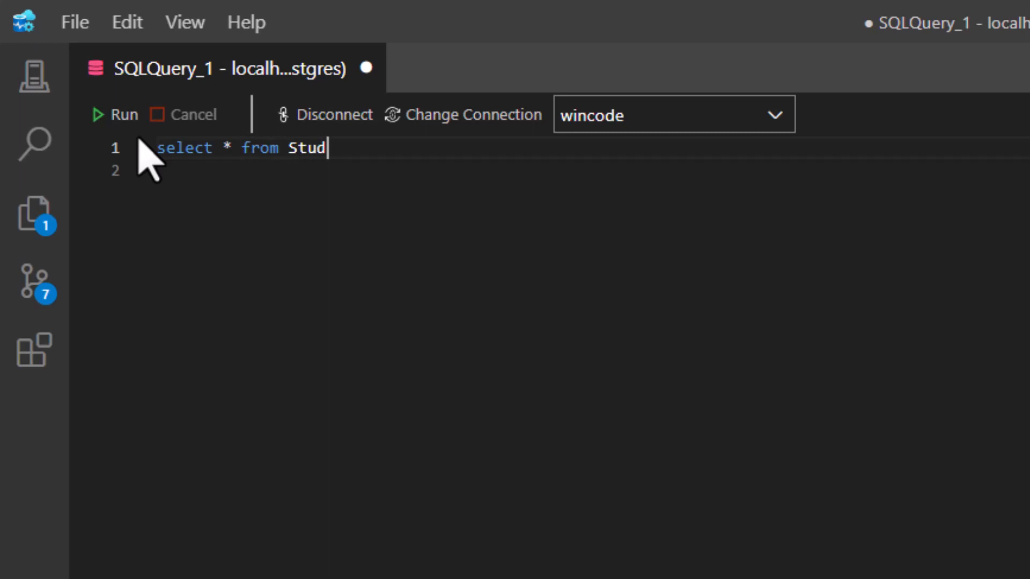
pyautogui.write('ents')
pyautogui.click(591, 170)
pyautogui.write('order by name, age')
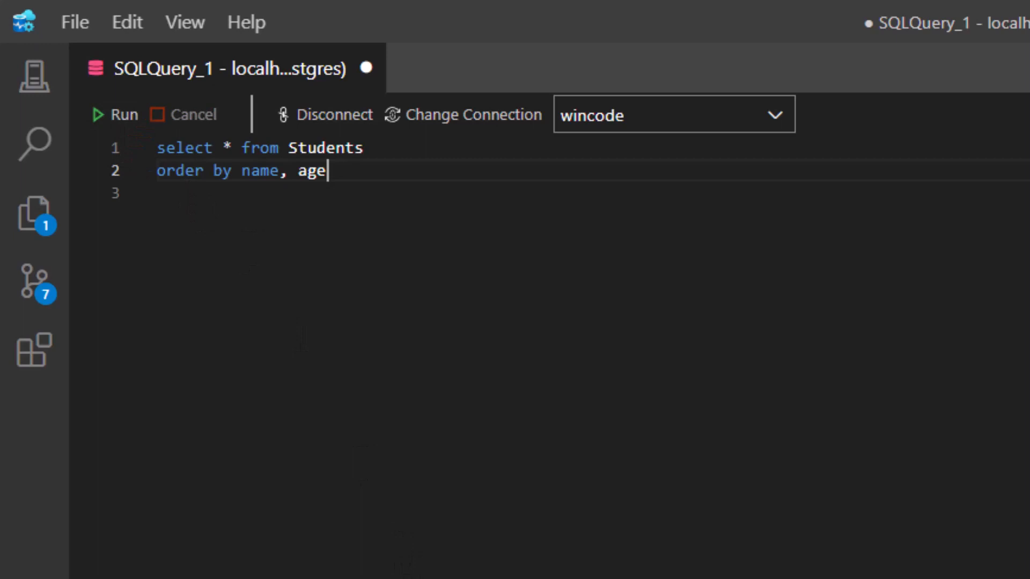
# Step: Rewrite the query to select id, name, age from a subquery where COUNT over name, age exceeds 1
pyautogui.click(123, 114)
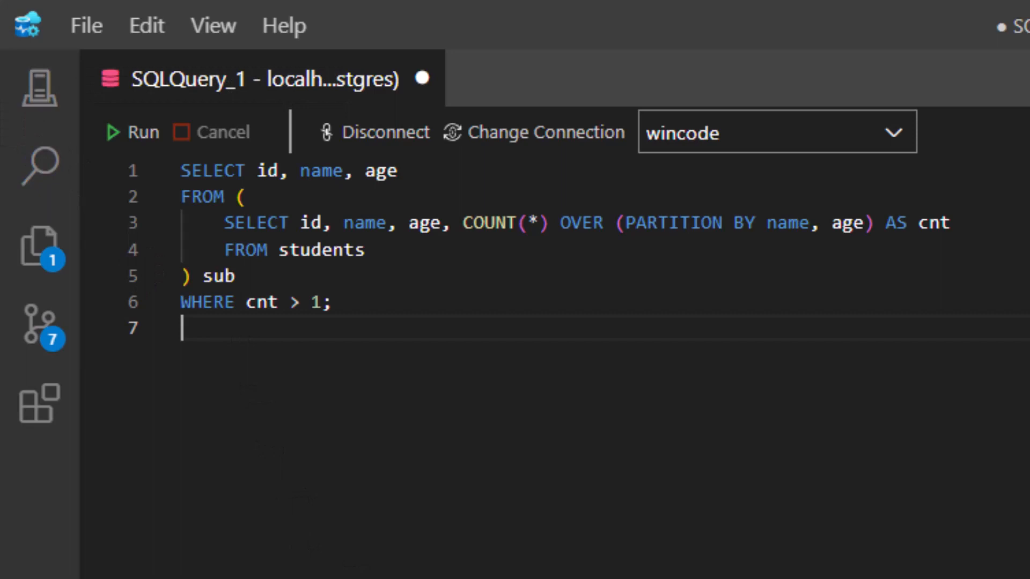
# Step: Run the duplicate-finding query, returning nine student rows with id, name and age
pyautogui.click(133, 132)
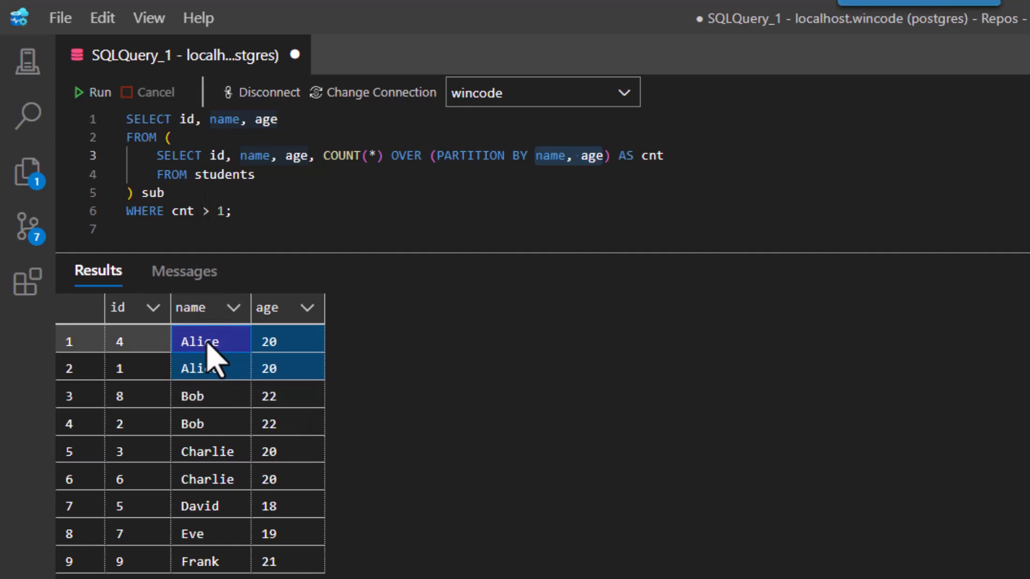
pyautogui.moveTo(217, 368)
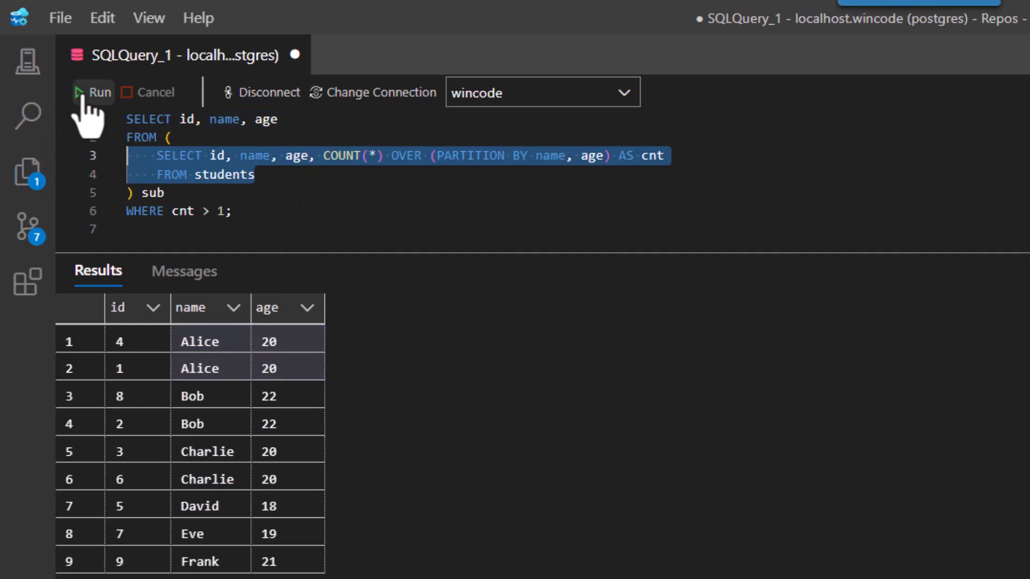
# Step: Run the inner subquery to see cnt, then the full query returning six duplicates
pyautogui.click(97, 92)
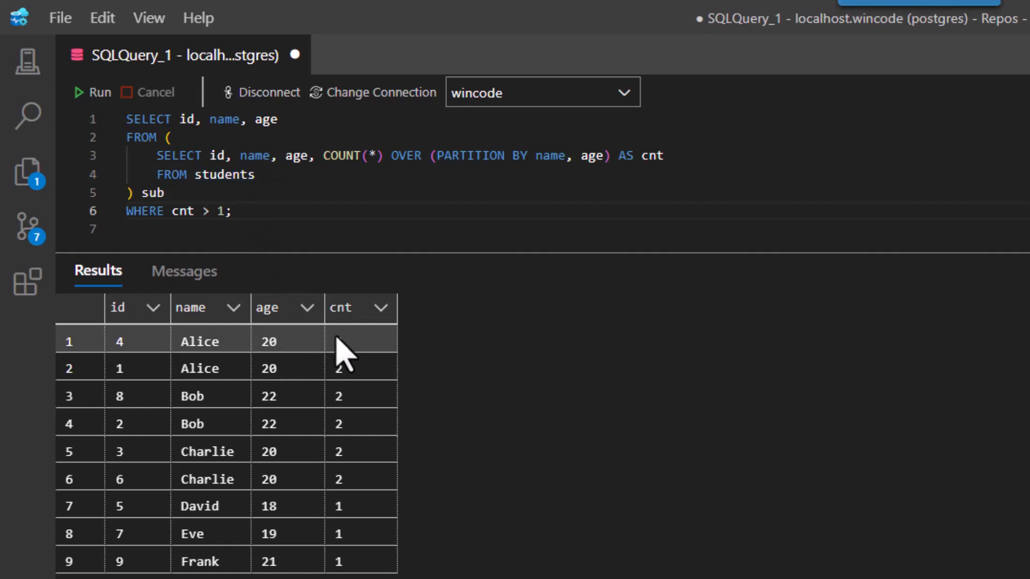
pyautogui.click(361, 340)
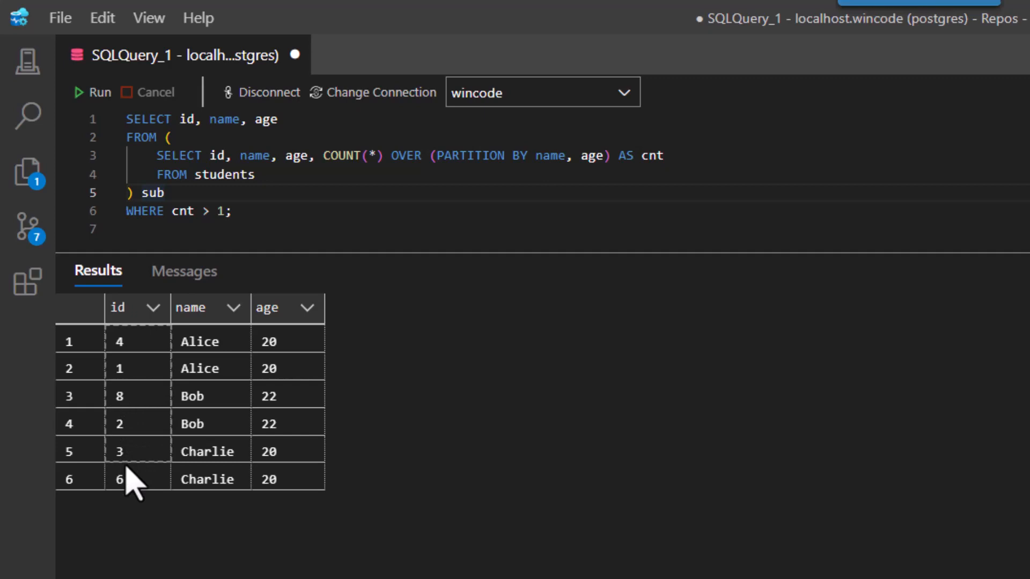
pyautogui.click(120, 307)
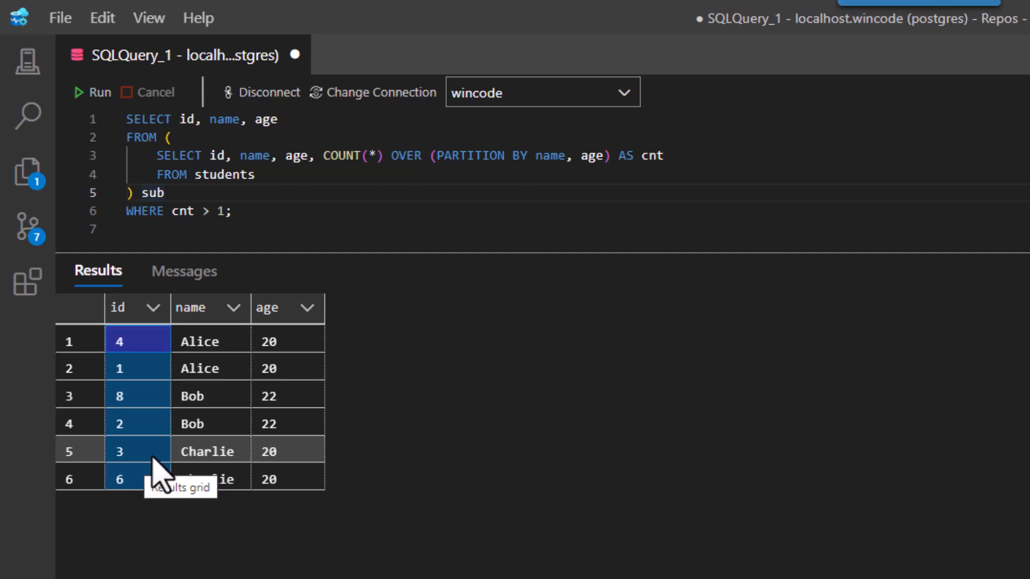